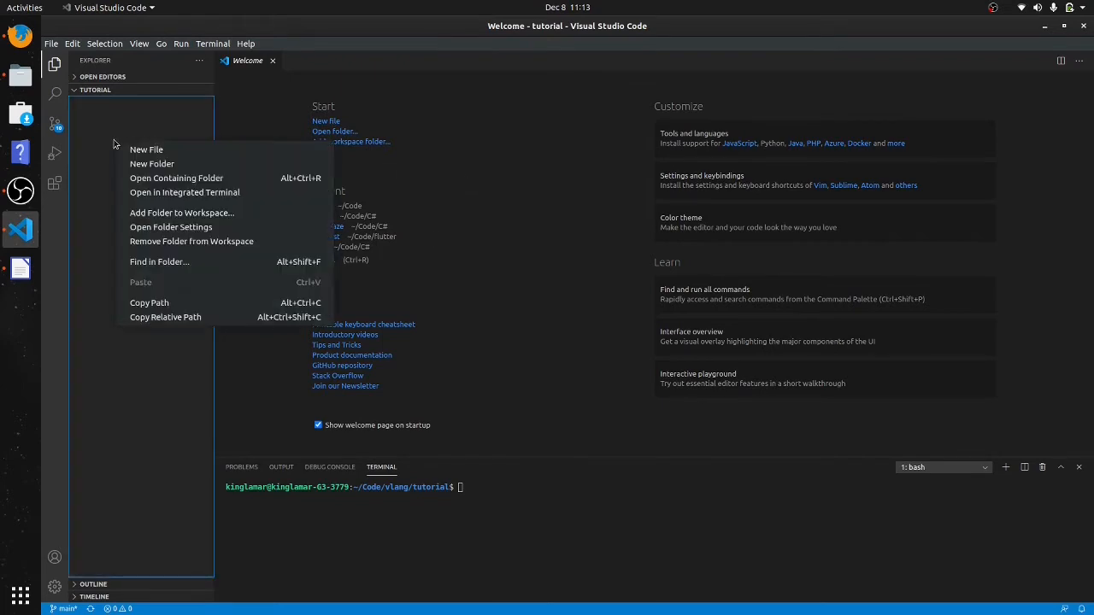
Step: Create a new file named helloworld.v in the tutorial folder from the Explorer
click(146, 150)
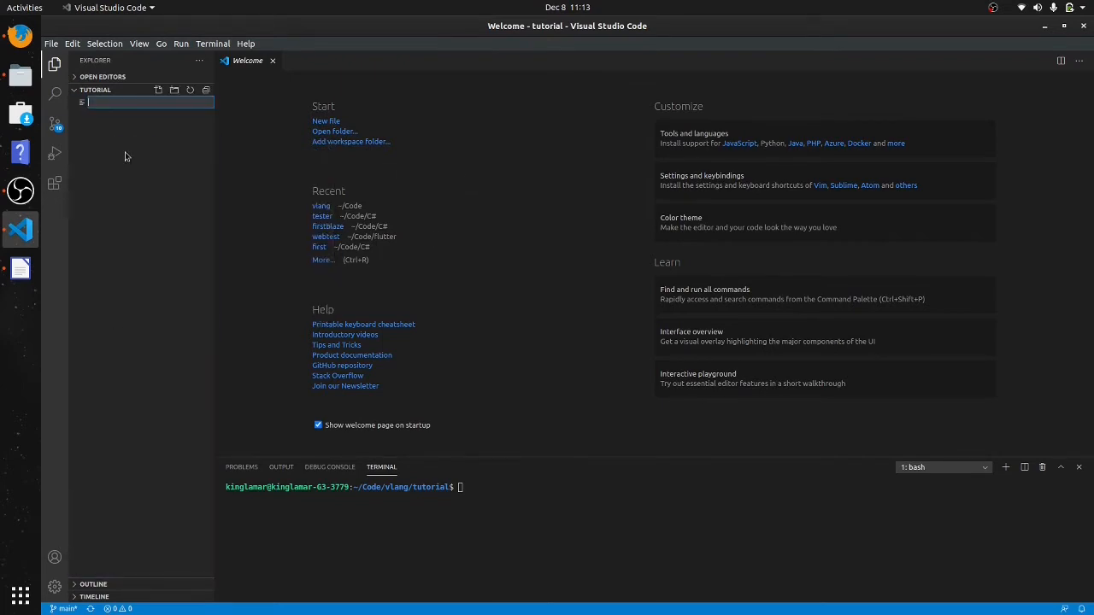
text(hello)
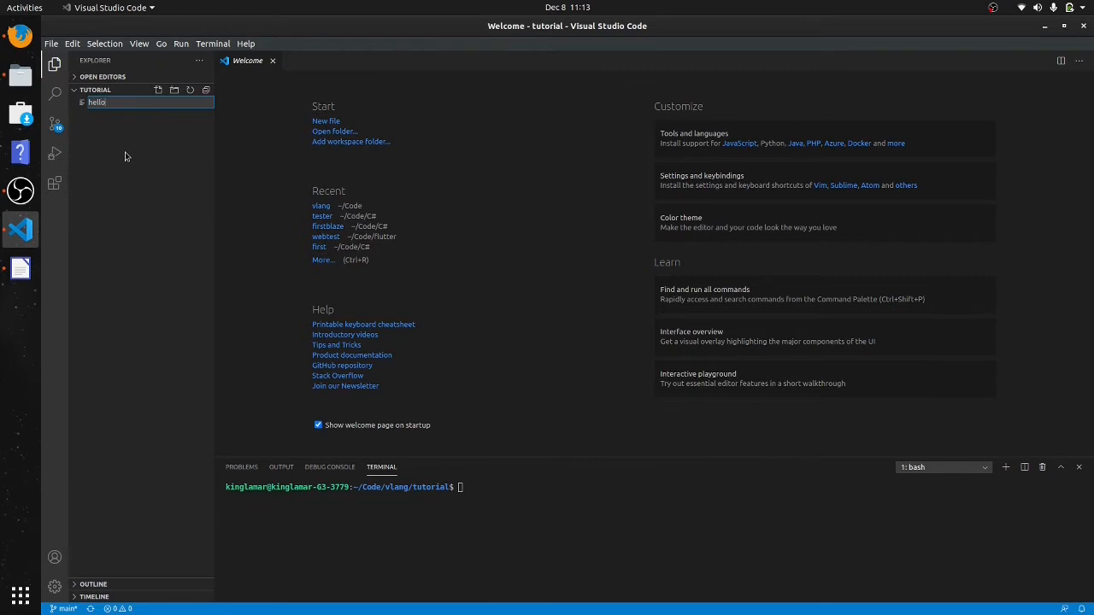
text(world)
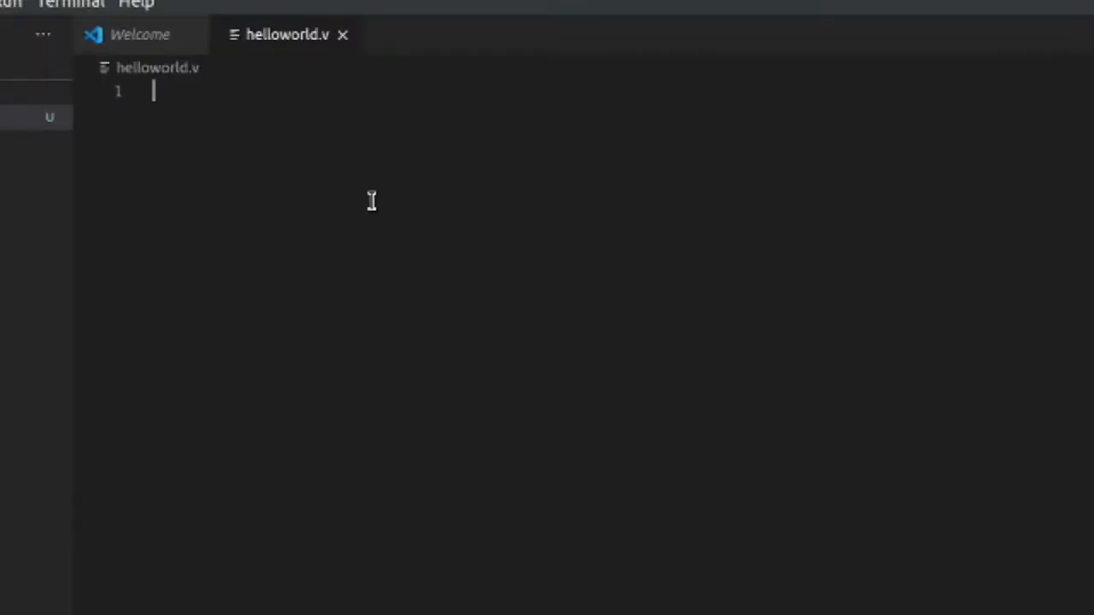
Step: Write println("hello world") on line 1 of helloworld.v and save it
text(print)
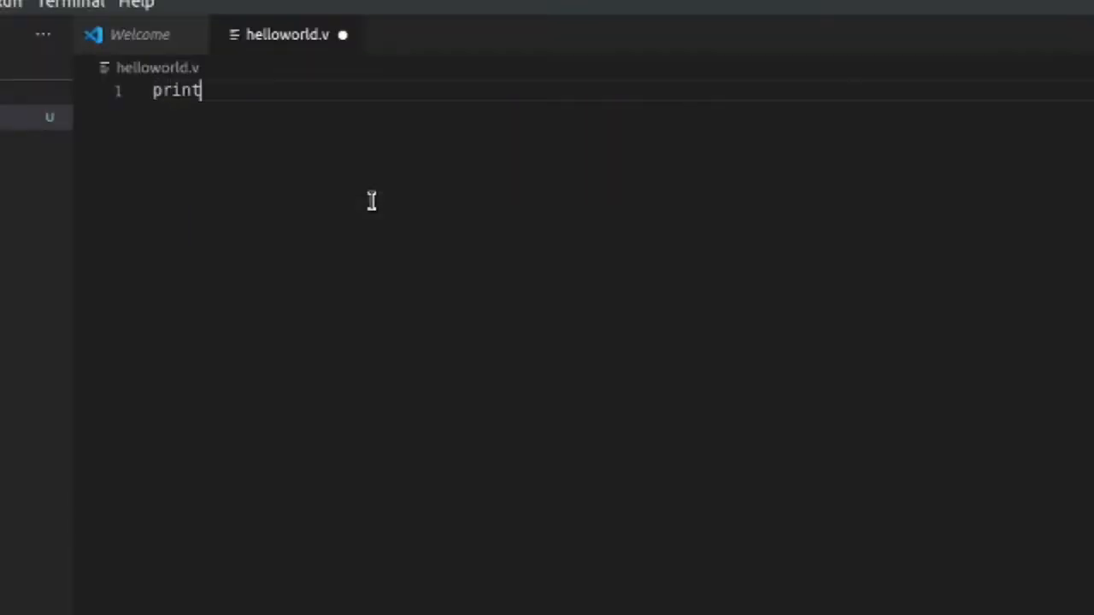
text(ln(')
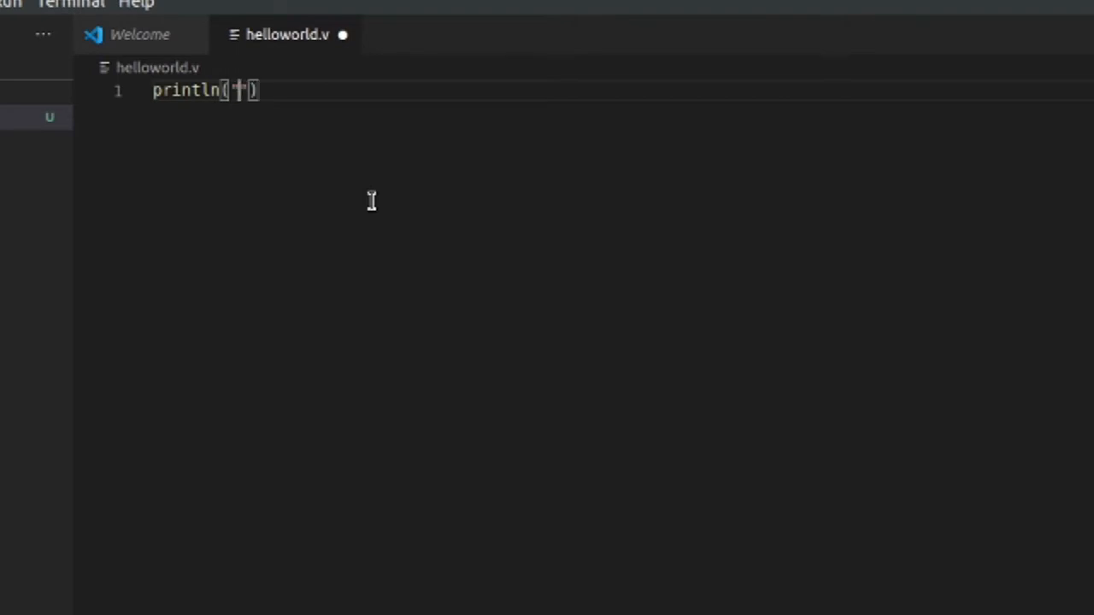
text(hello world)
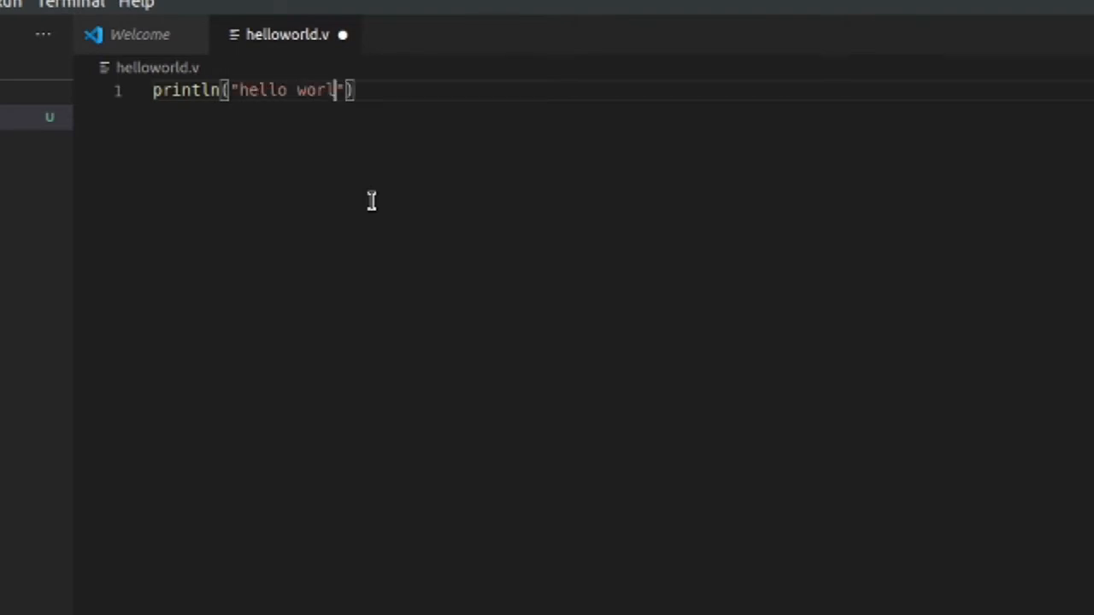
text(d)
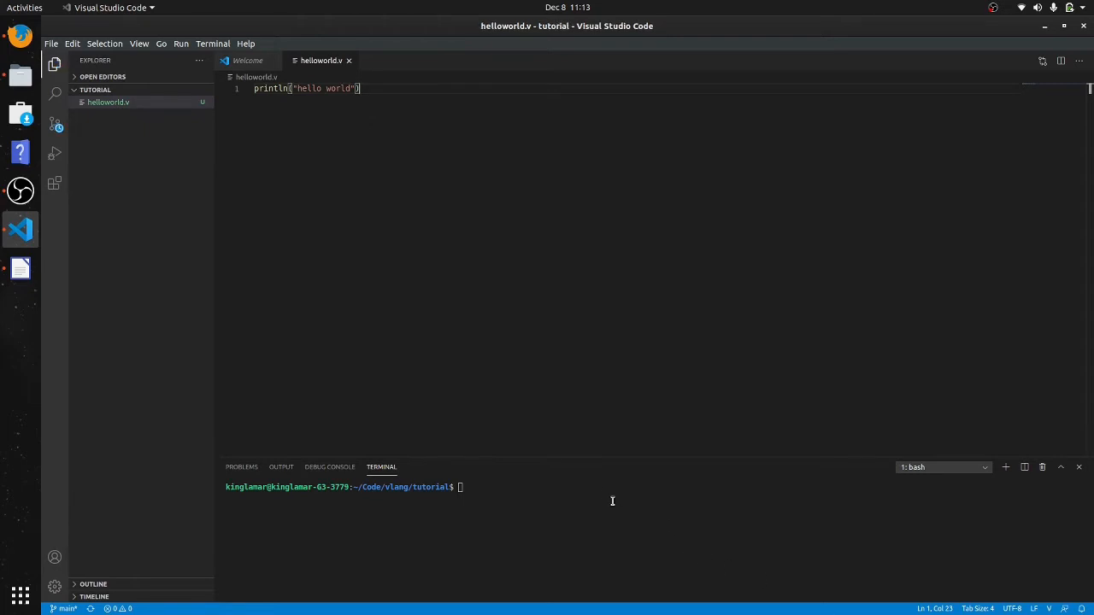
Step: Compile helloworld.v with v in the terminal and run ./helloworld
text(v helloworld.v)
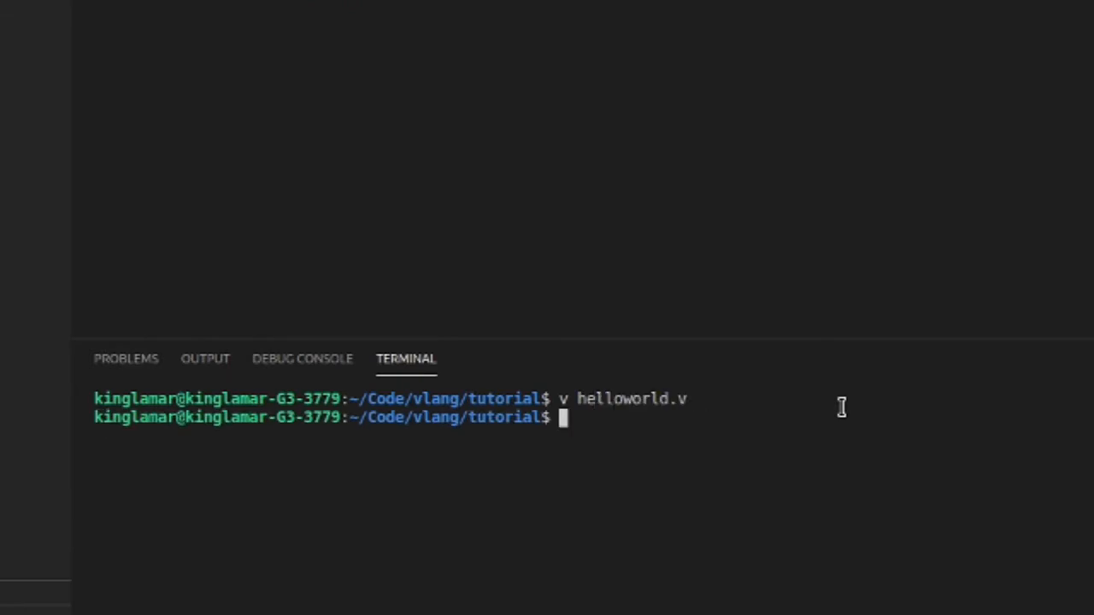
text(./)
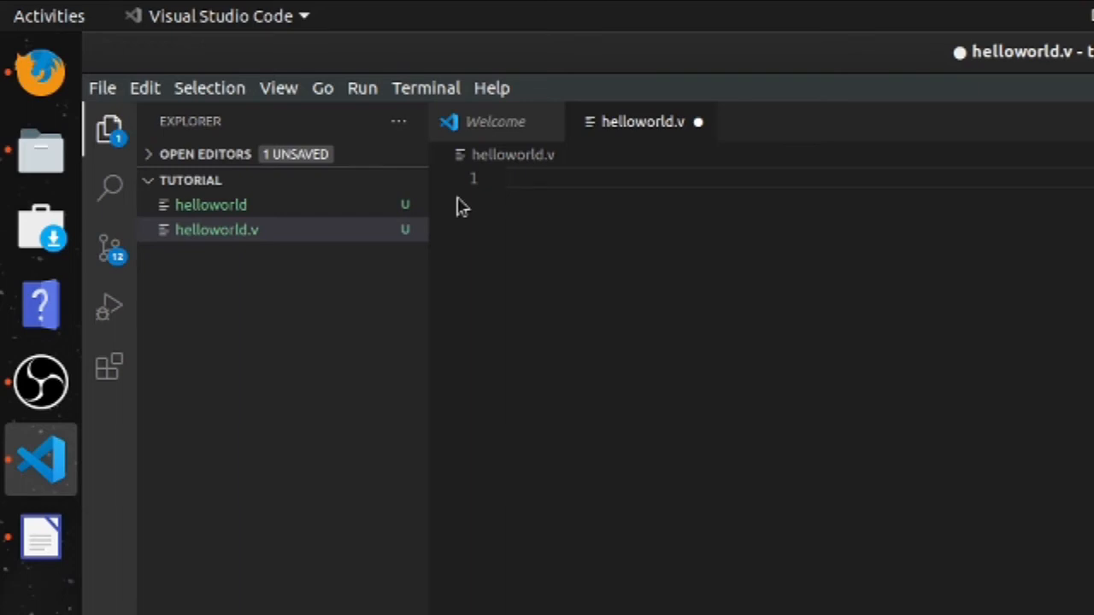
Step: Wrap the println in fn main(){ } printing "hello world 2" and save
text(fn main)
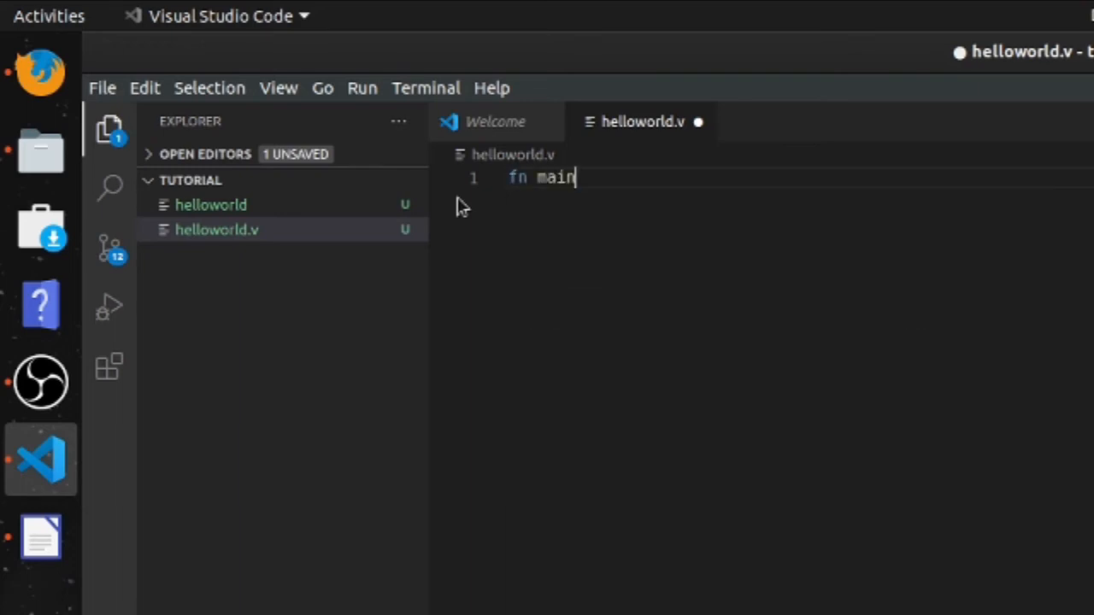
text((){)
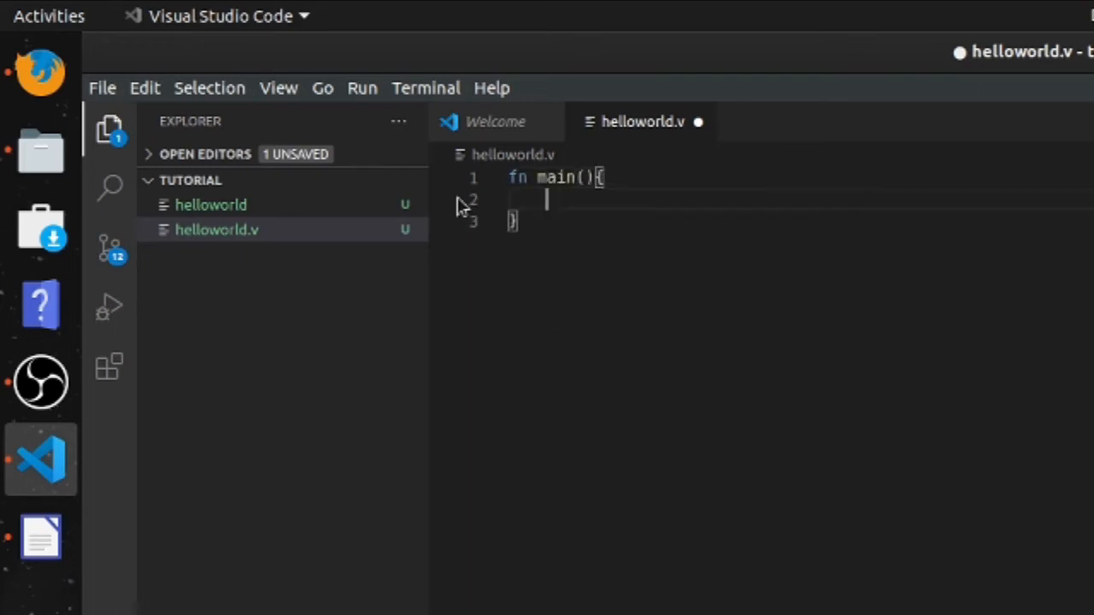
text(print)
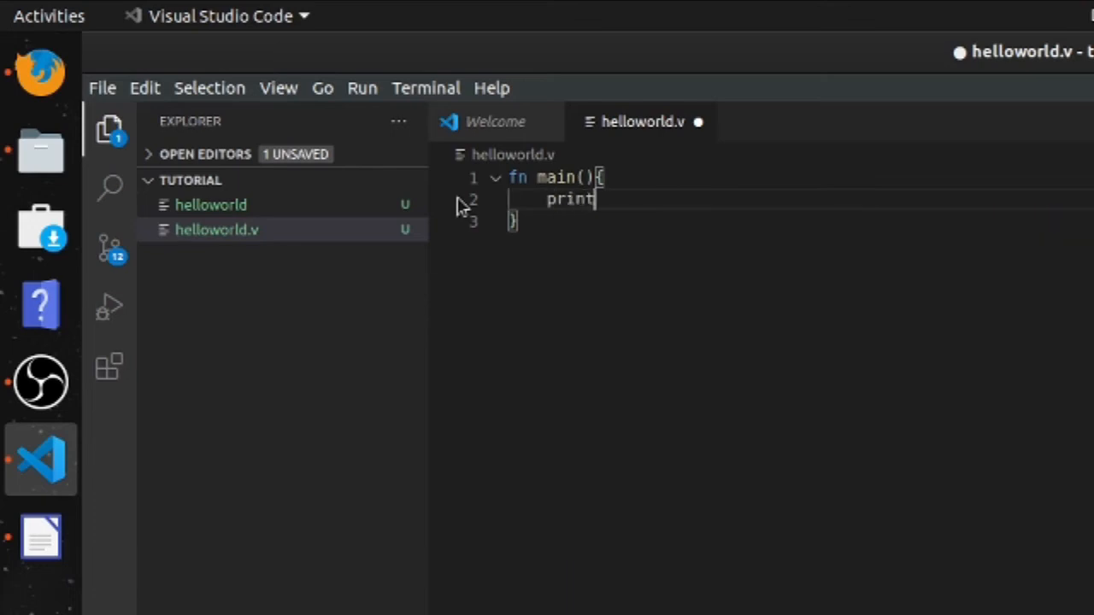
text(ln())
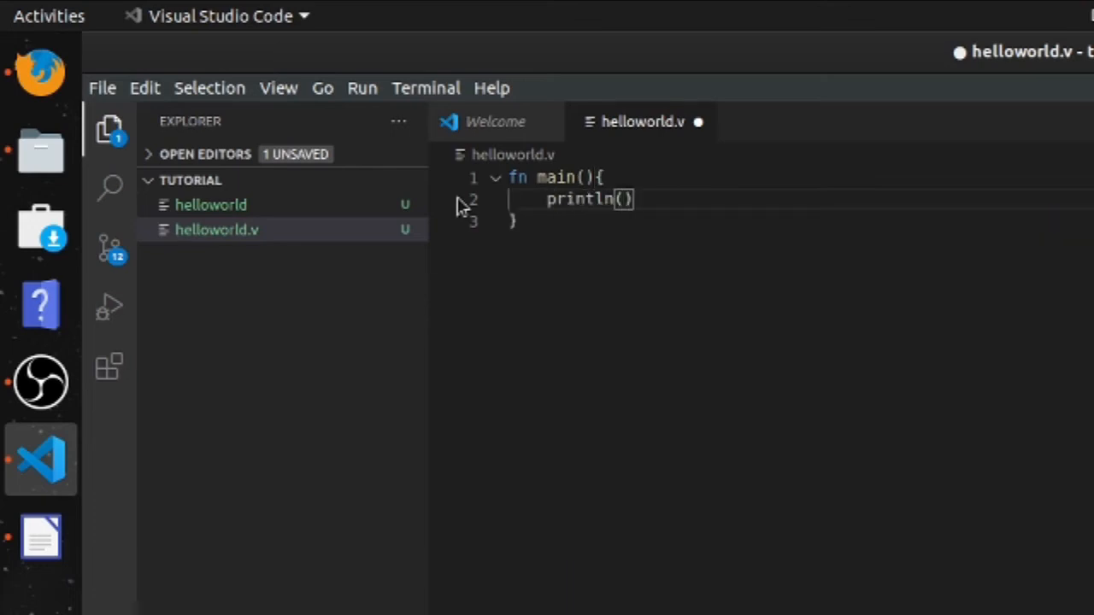
text("he")
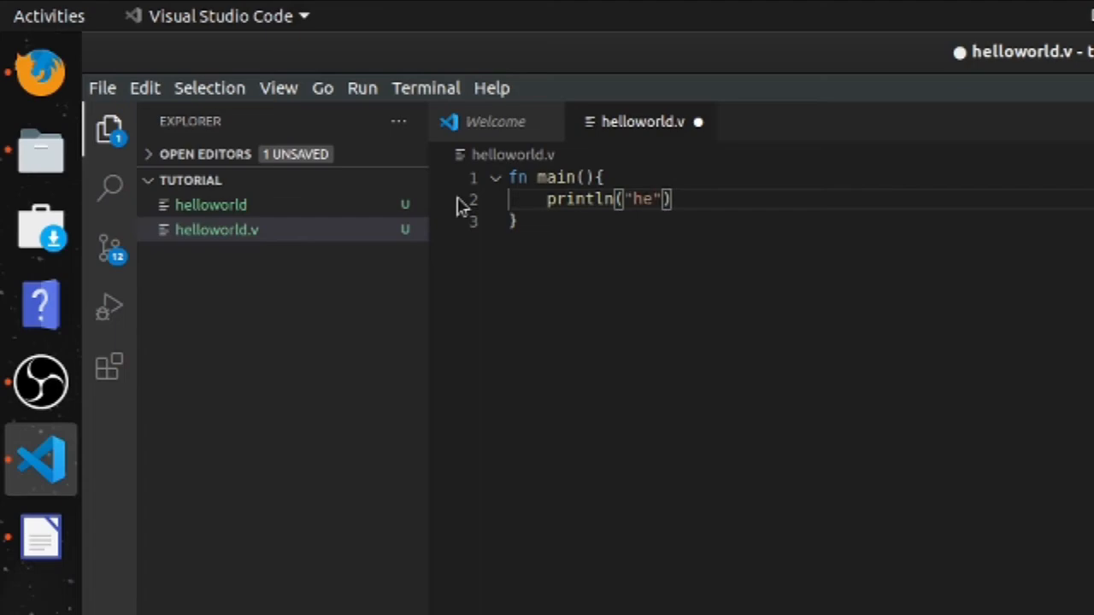
text(llo world 2)
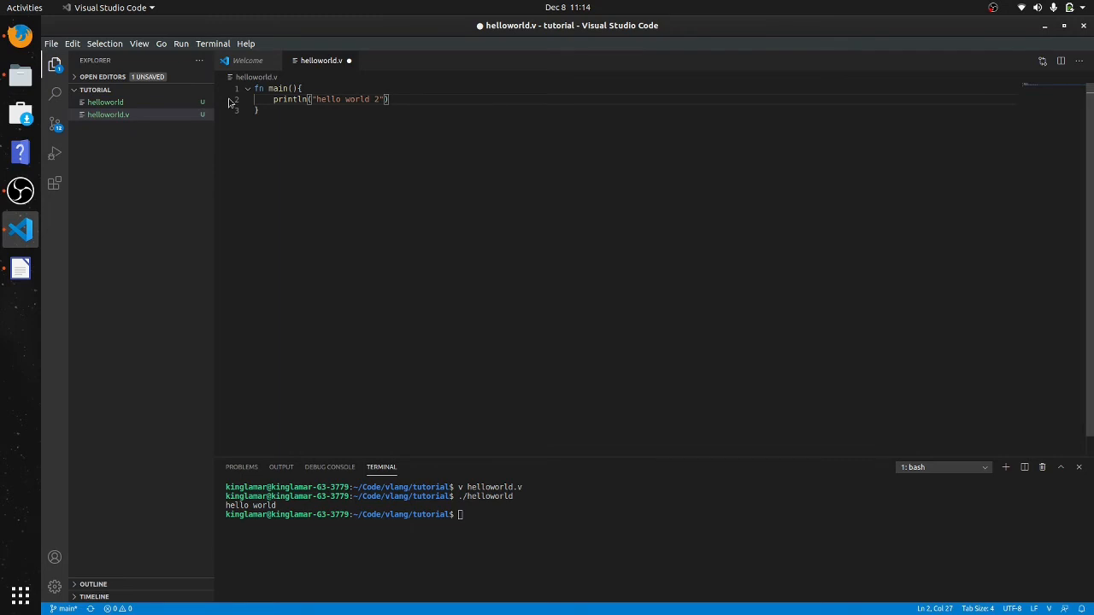
key(ctrl+s)
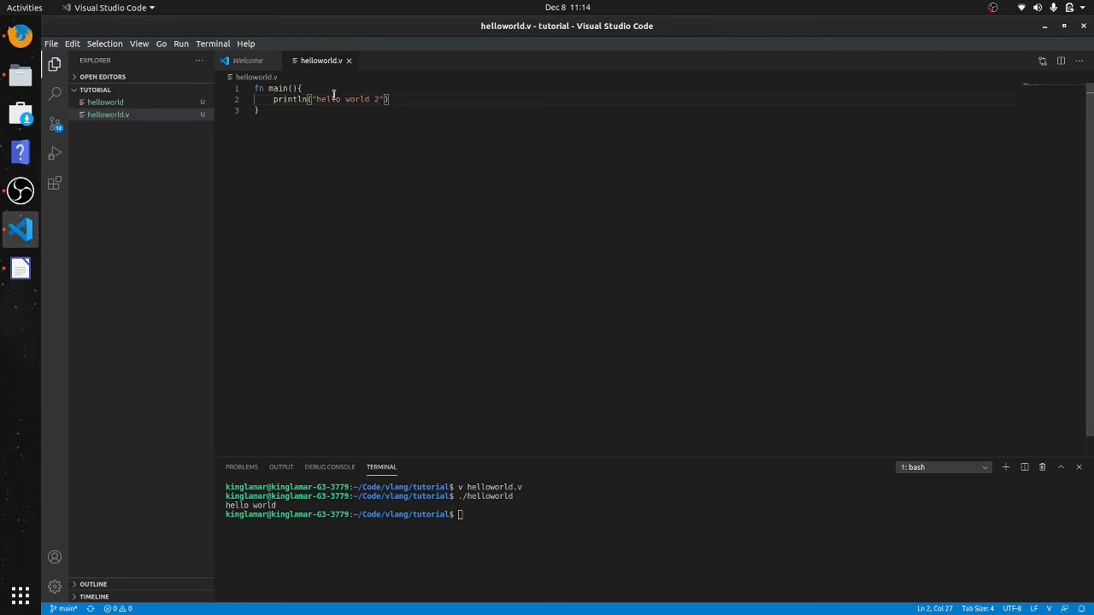
mouse_move(346, 117)
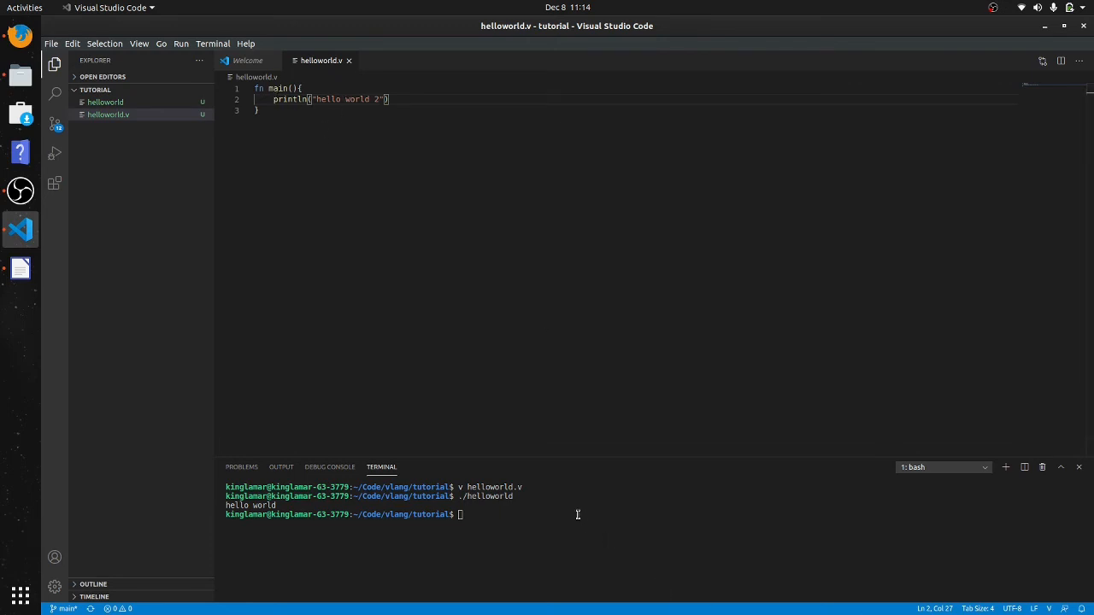
Step: Recompile with v helloworld.v in the terminal to build the hello world 2 version
text(v helloworld.v)
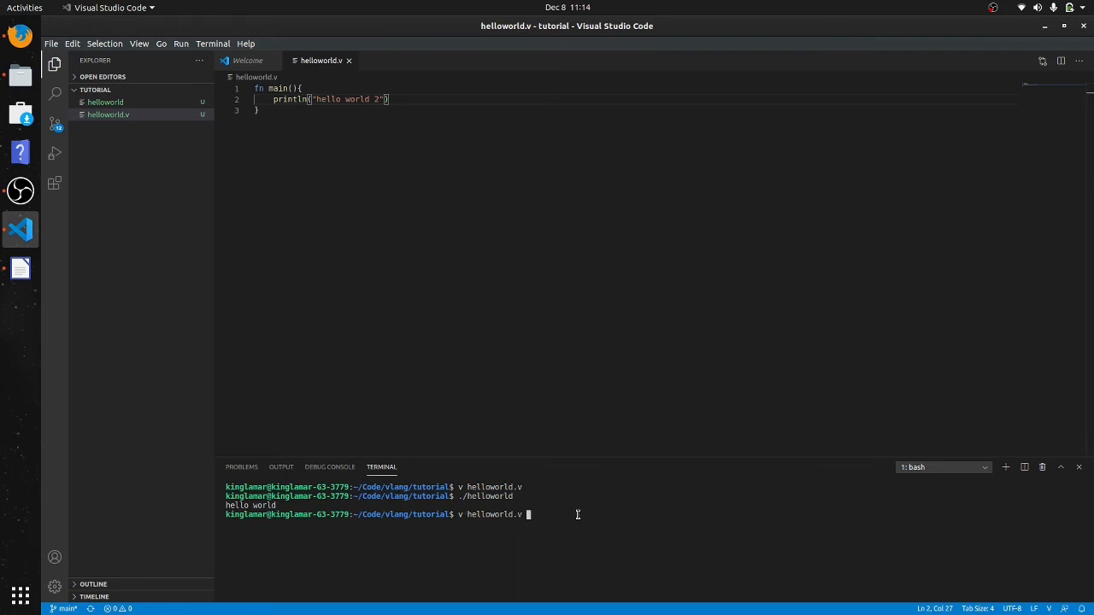
key(Enter)
text(./helloworld)
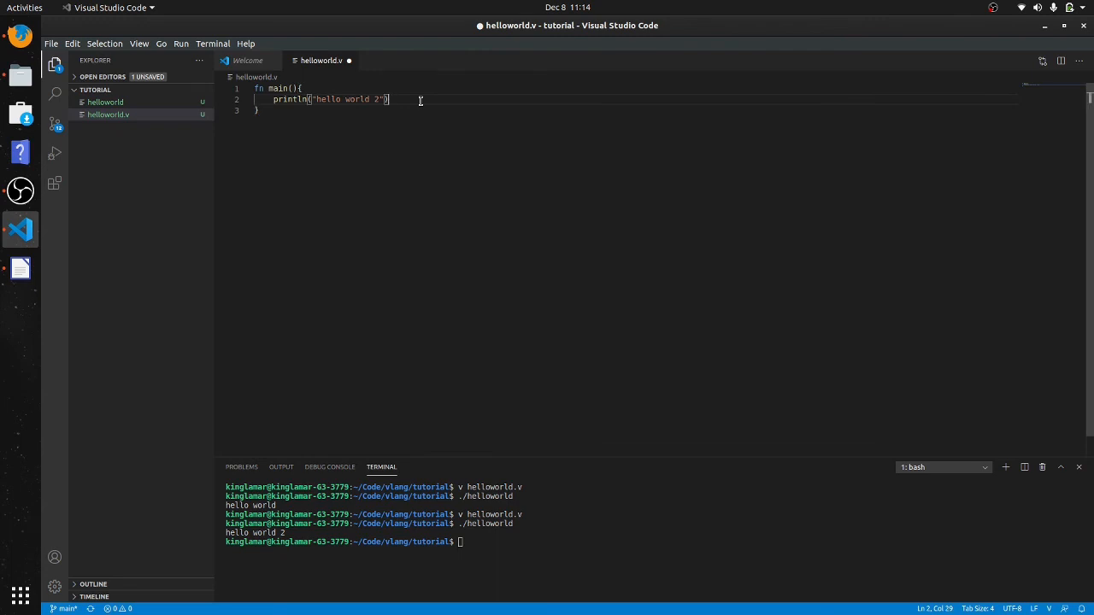
Step: Add a trailing semicolon after println and run v helloworld.v, producing the unexpected ';' error
text(;)
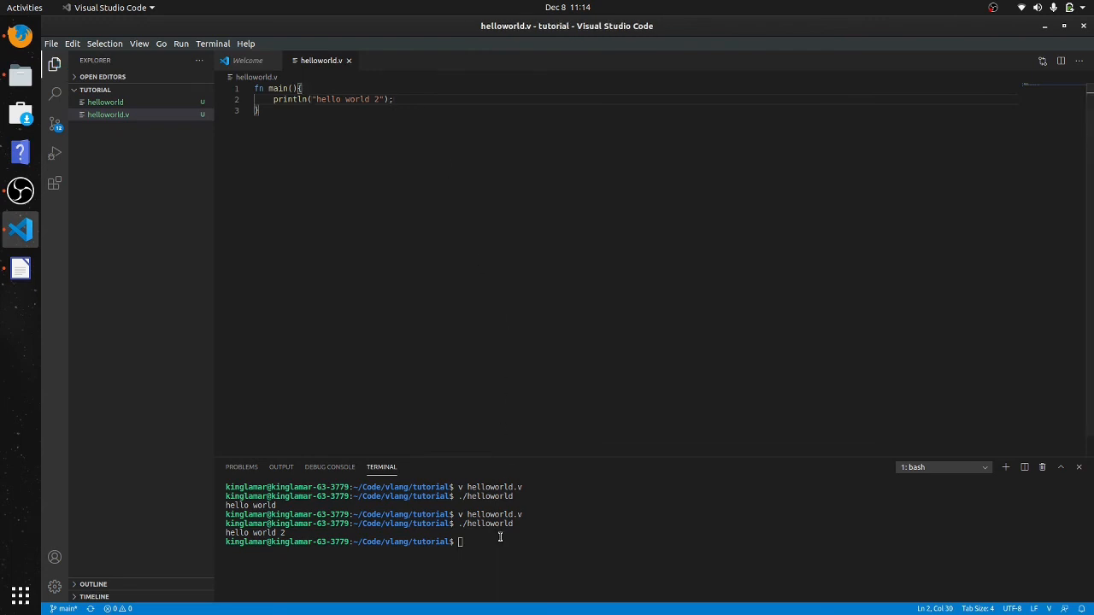
text(v helloworld.v)
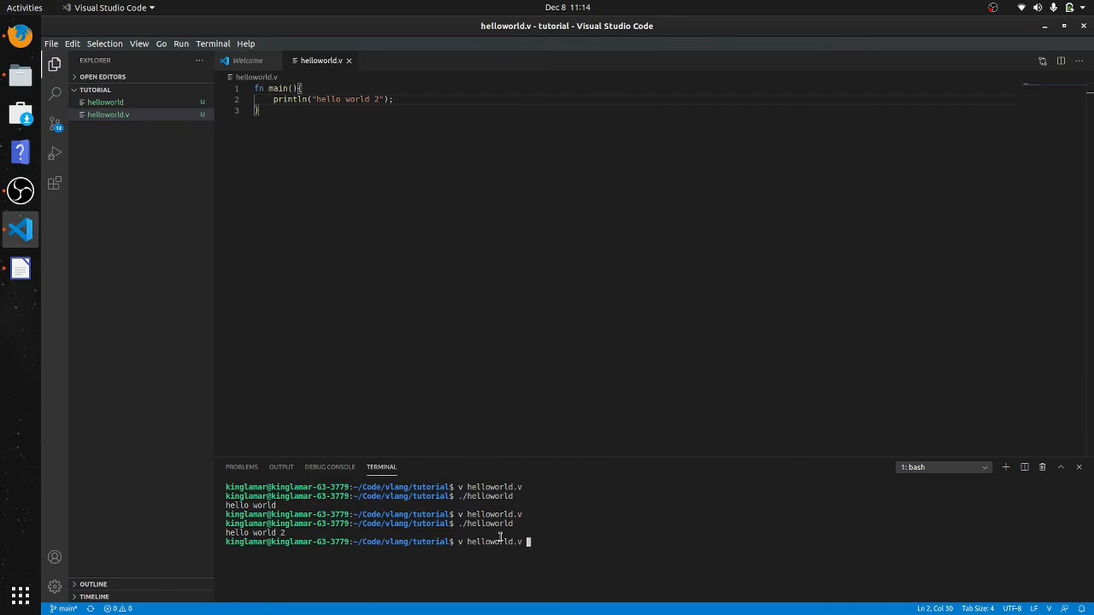
key(Return)
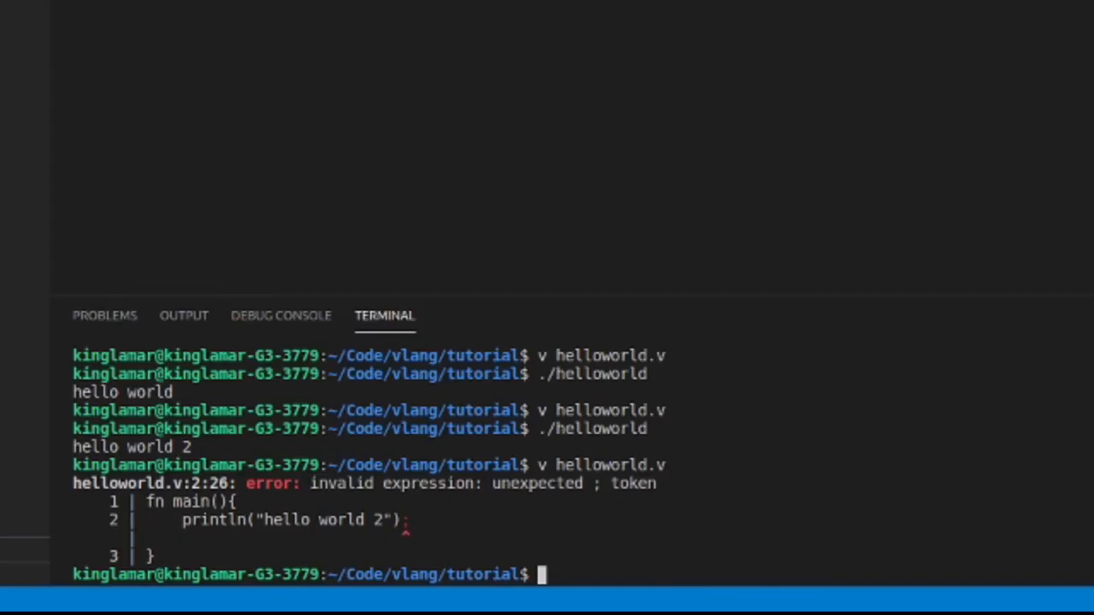